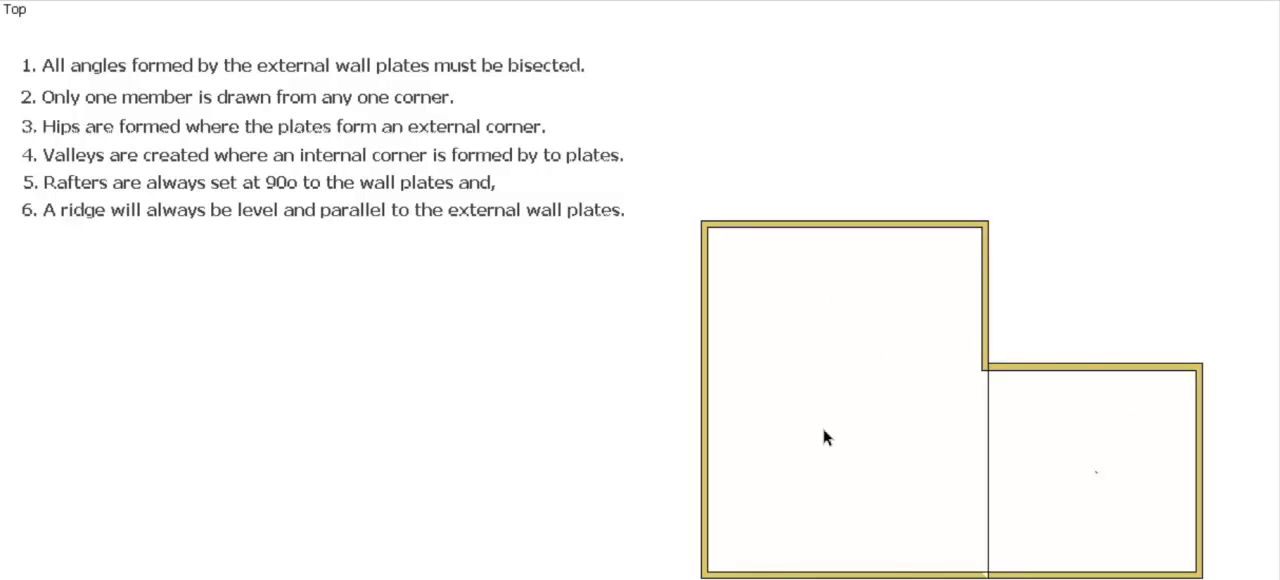
mouse_move(1046, 472)
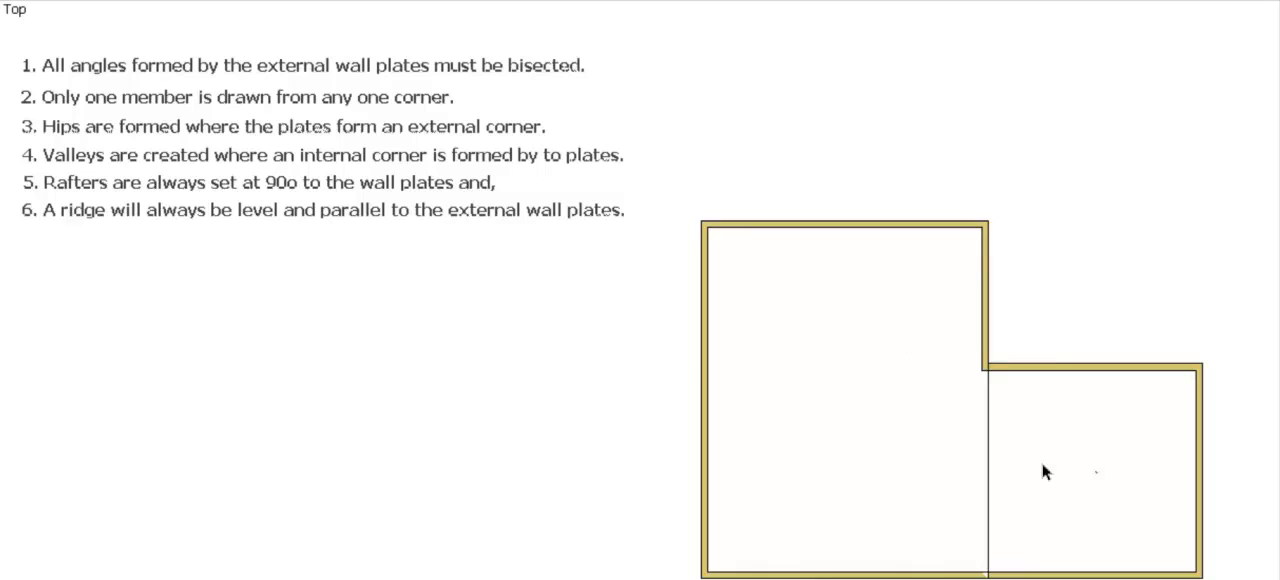
mouse_move(1084, 520)
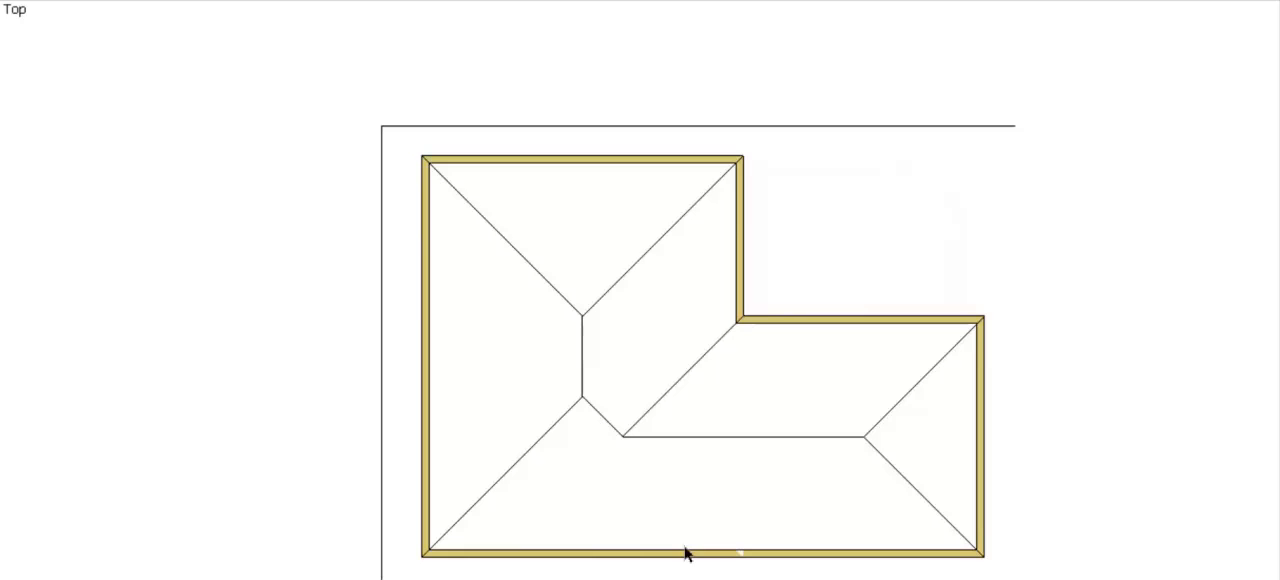
mouse_move(596, 82)
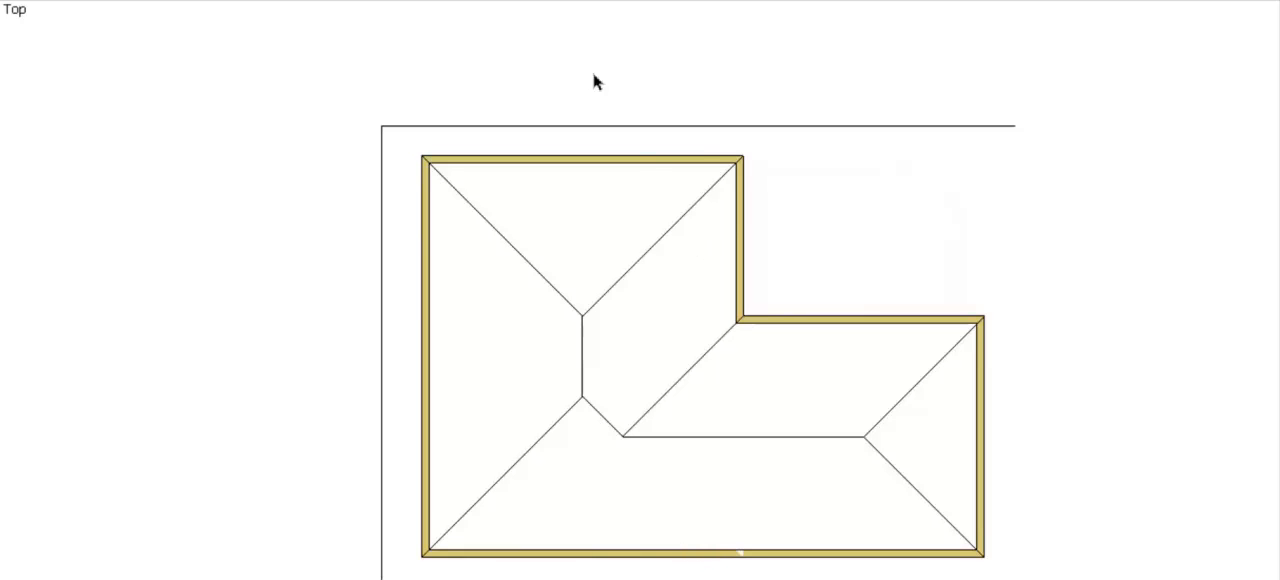
mouse_move(464, 78)
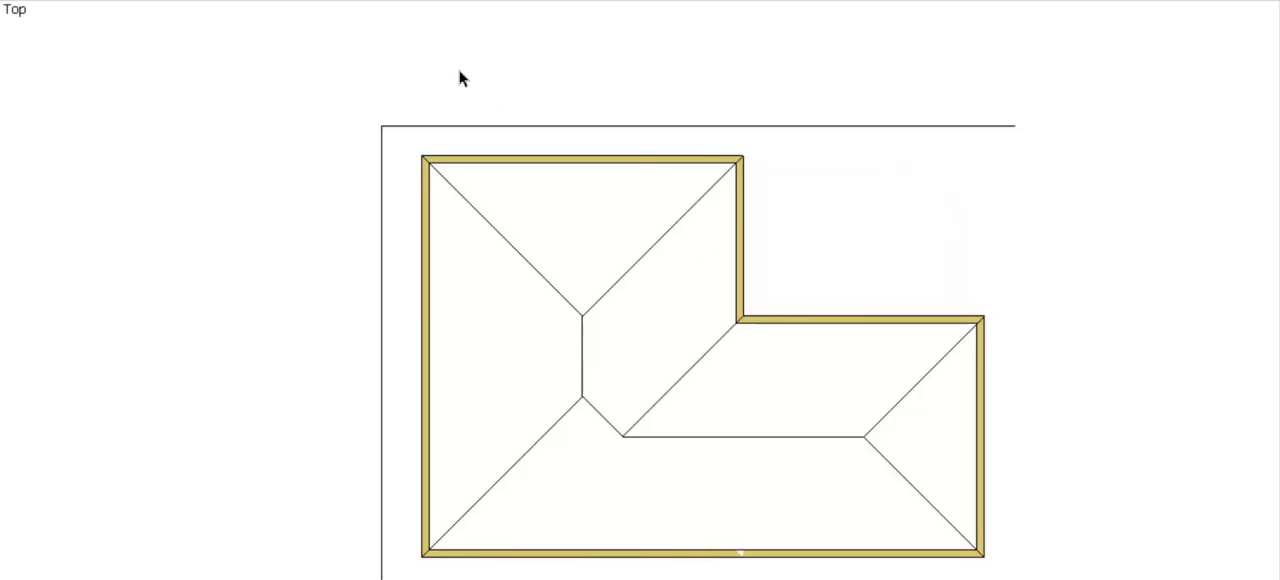
mouse_move(1052, 424)
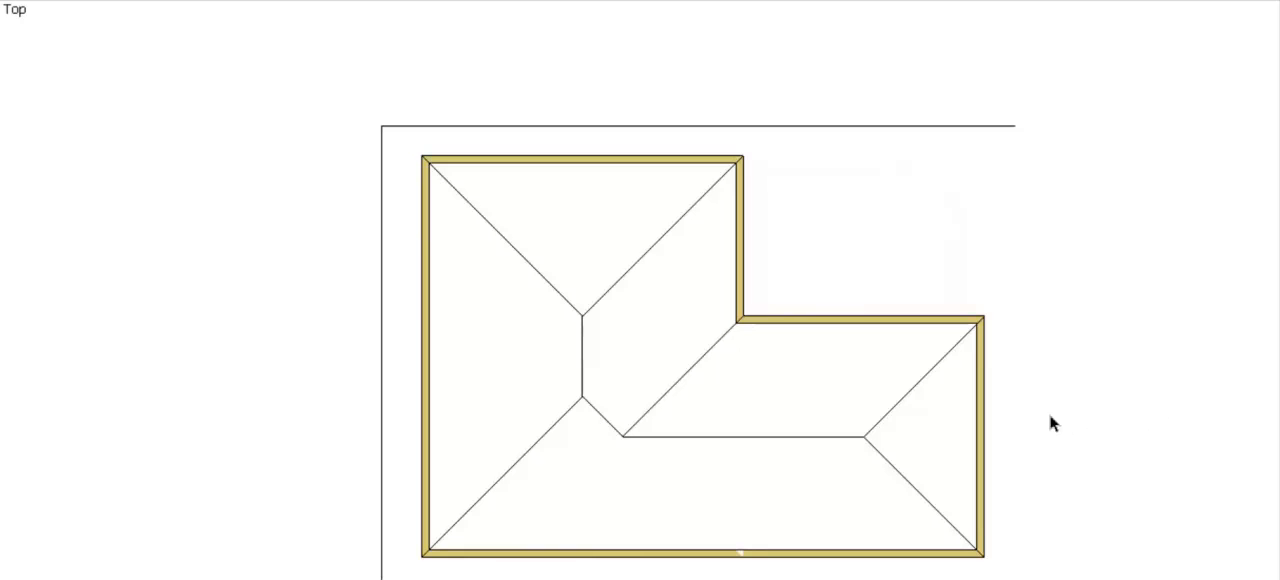
mouse_move(398, 386)
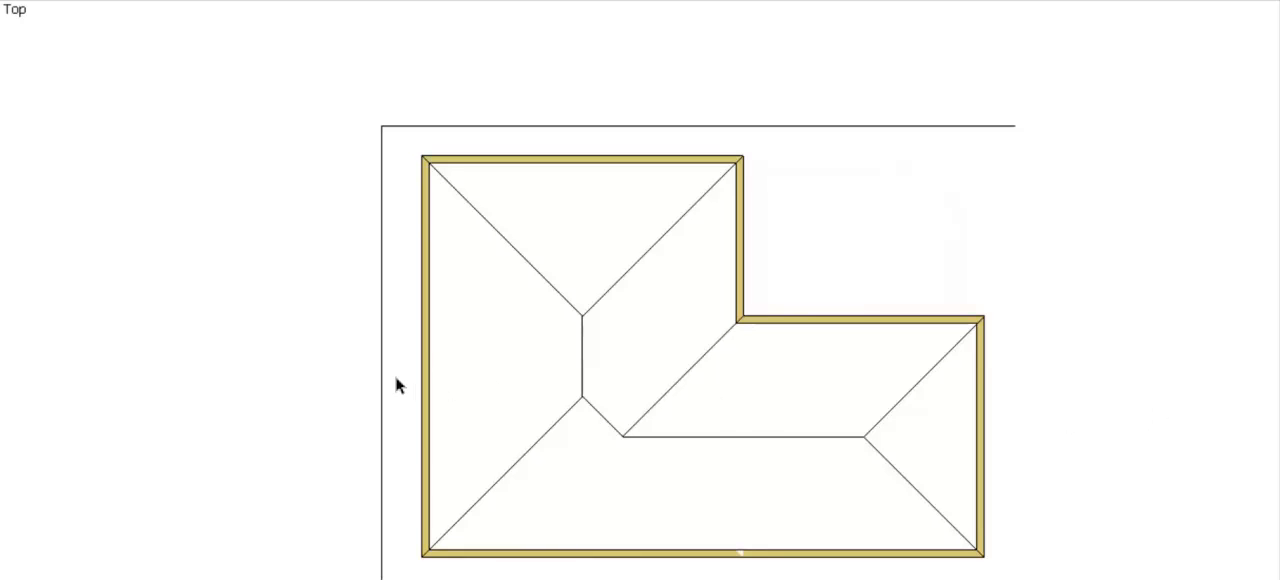
mouse_move(164, 304)
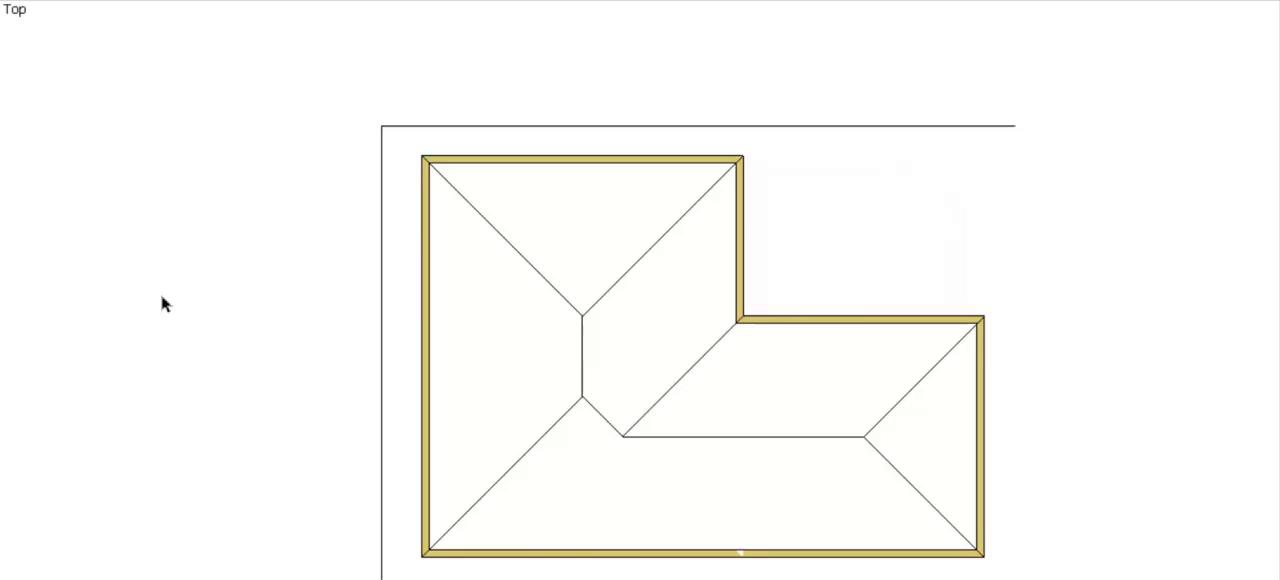
mouse_move(344, 210)
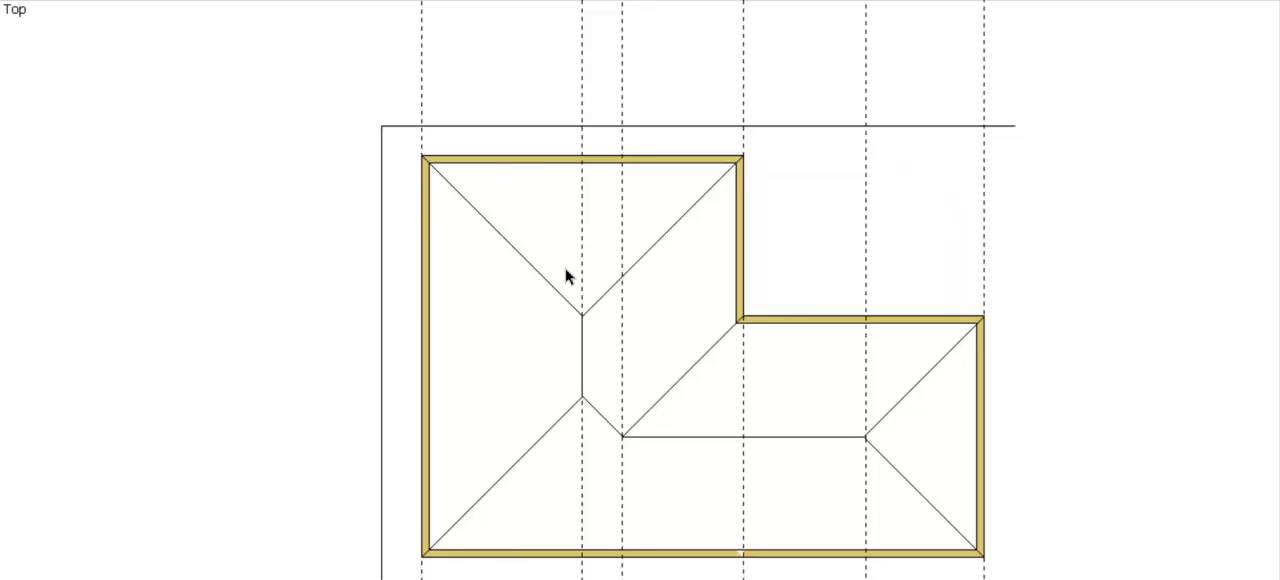
mouse_move(628, 444)
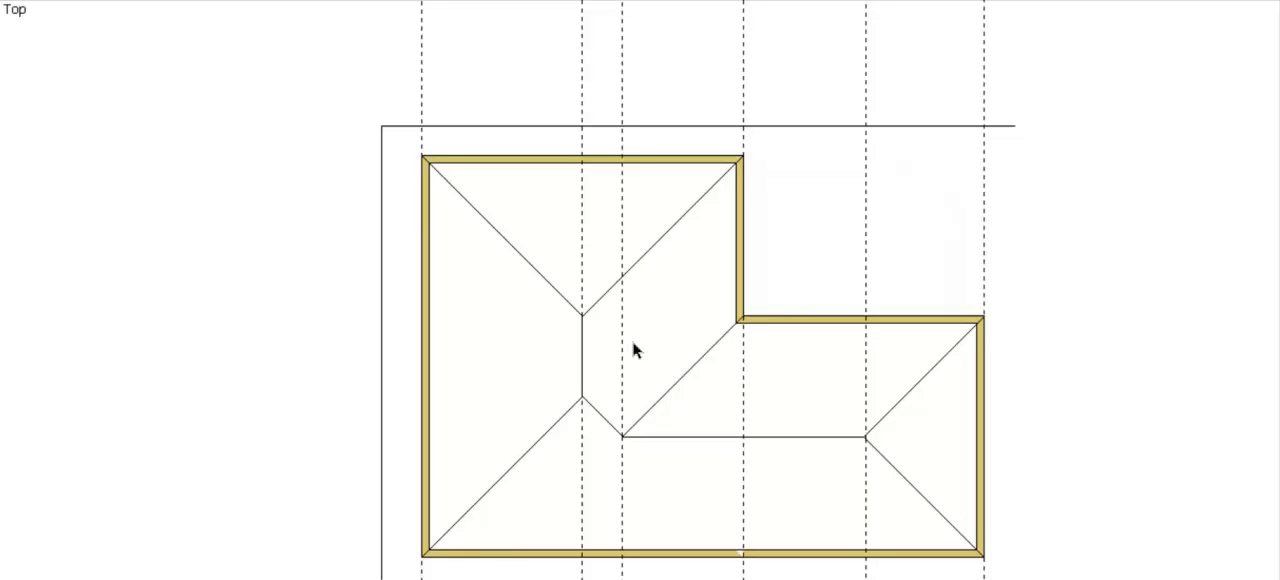
mouse_move(748, 300)
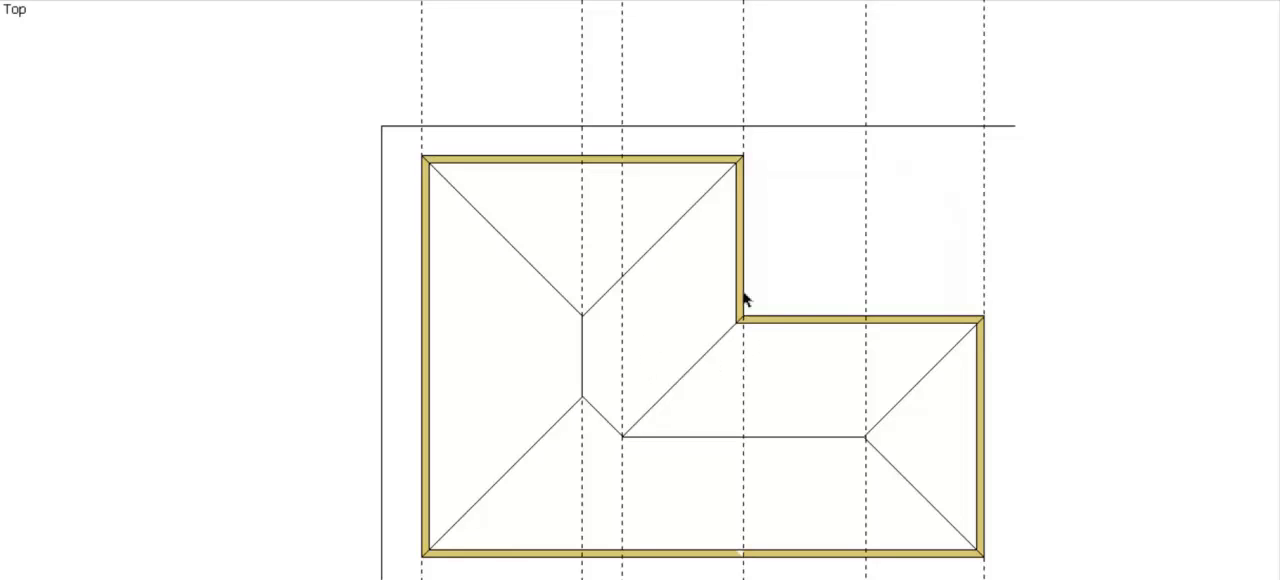
mouse_move(870, 448)
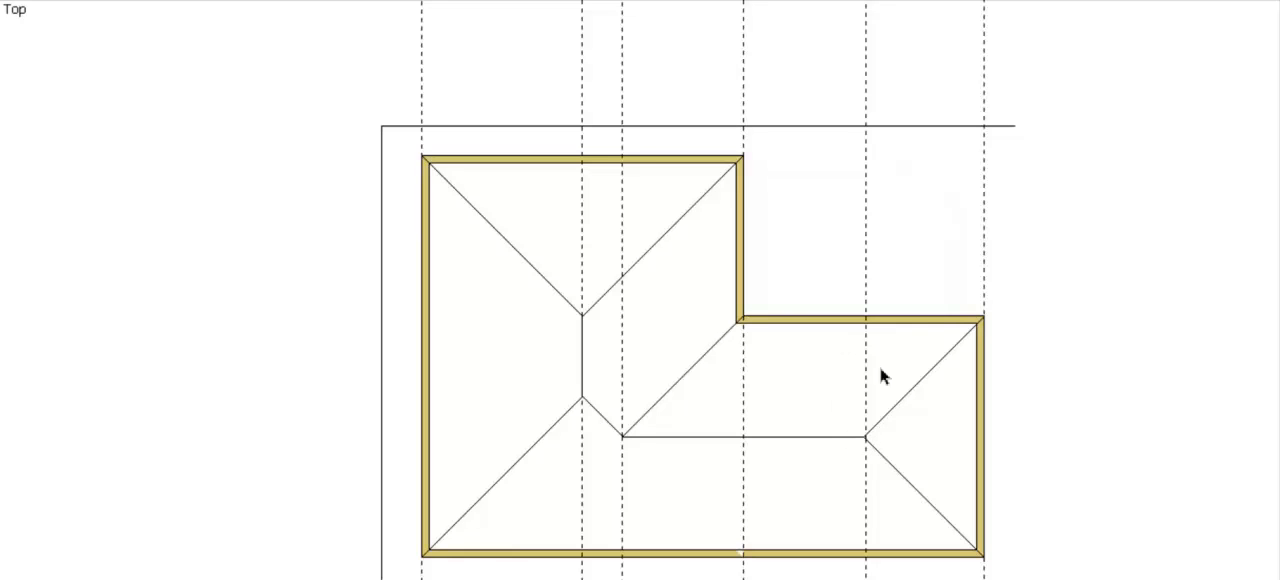
mouse_move(944, 310)
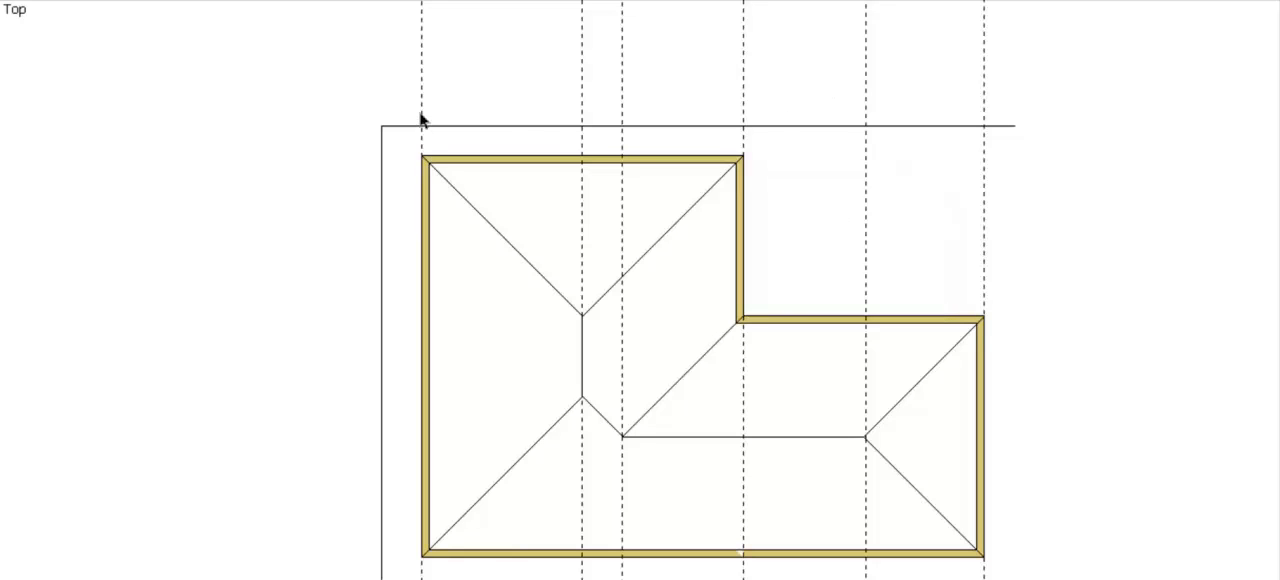
mouse_move(560, 58)
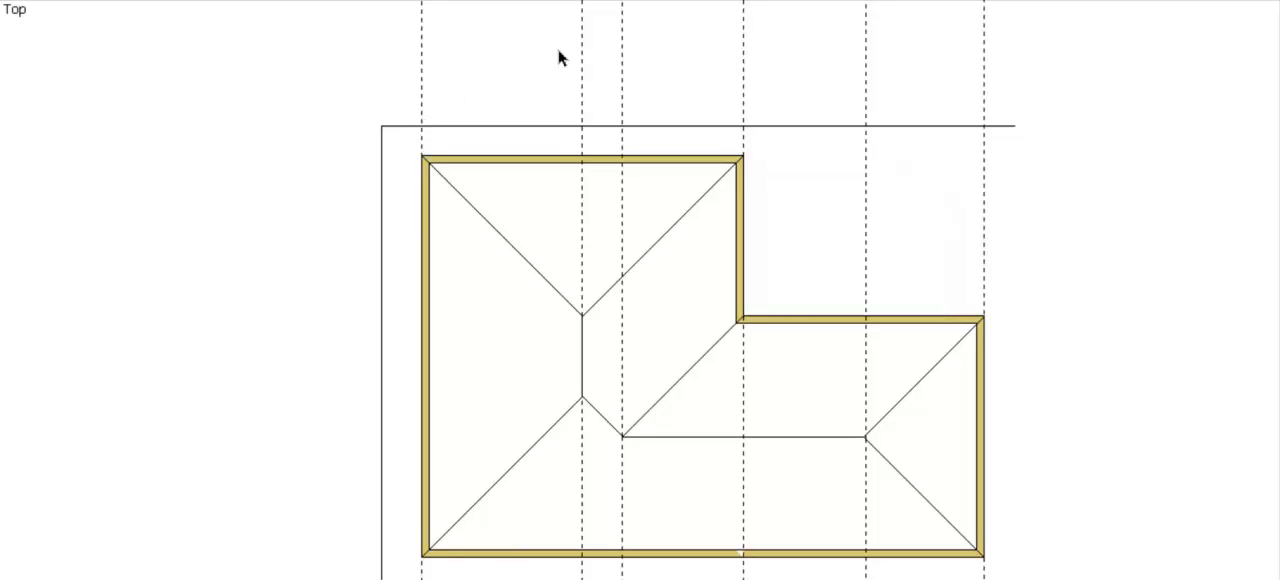
mouse_move(586, 412)
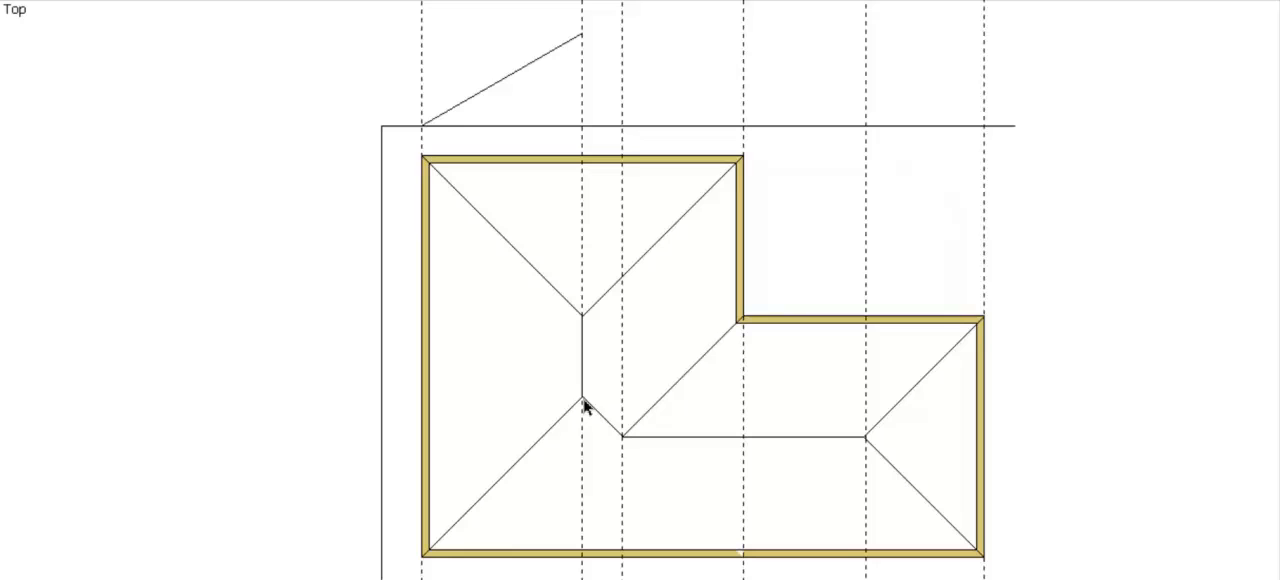
mouse_move(616, 450)
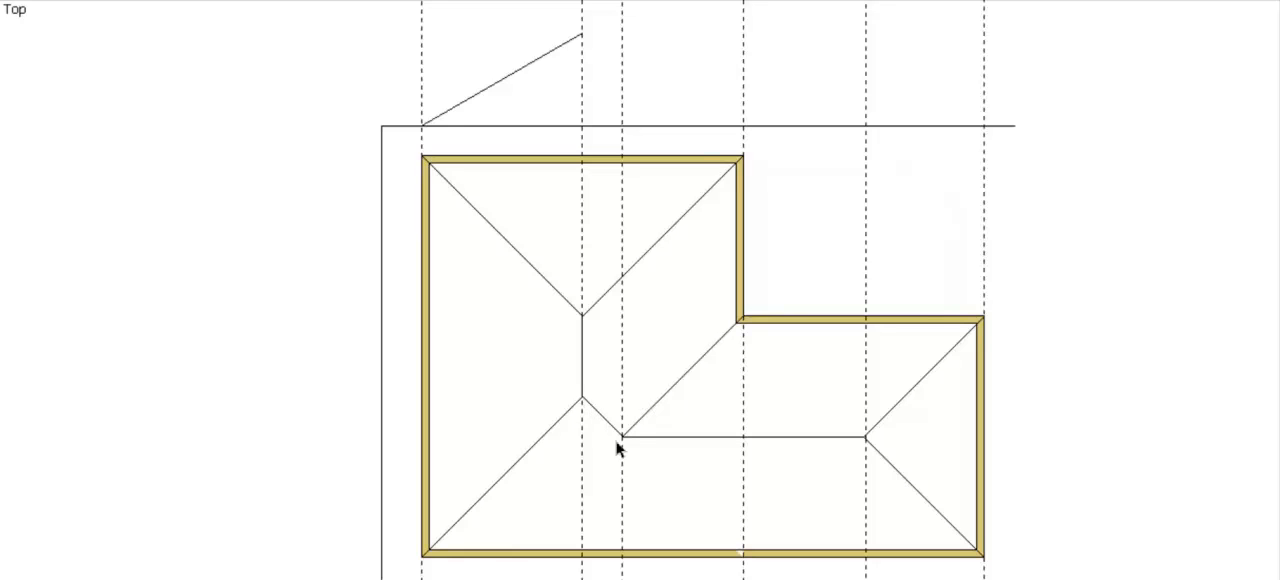
mouse_move(644, 448)
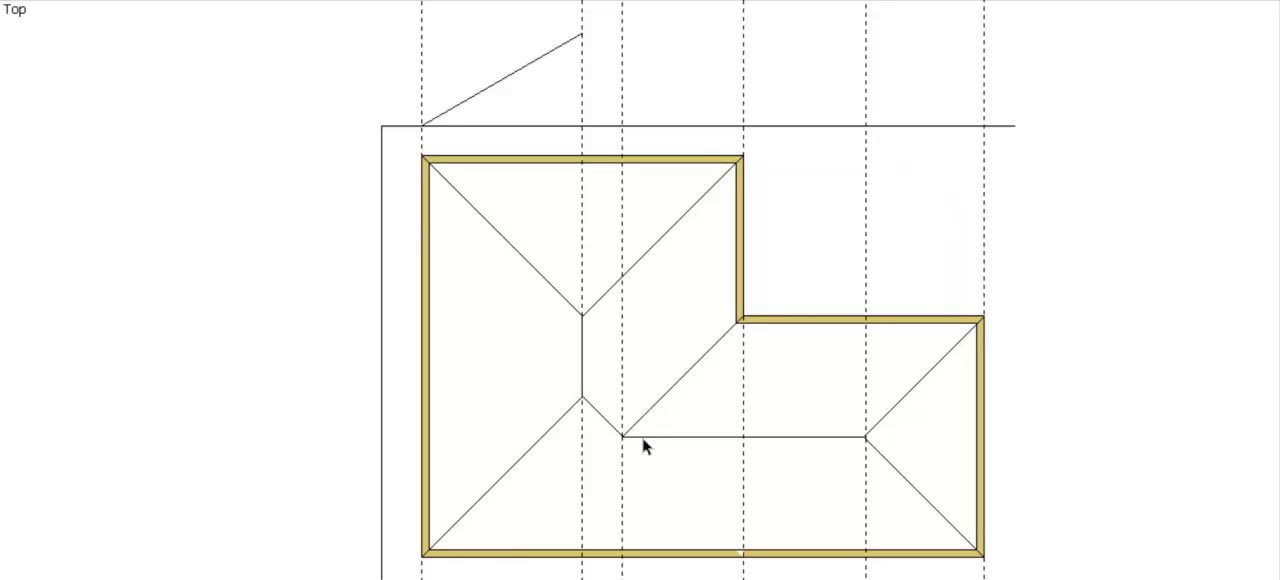
mouse_move(620, 60)
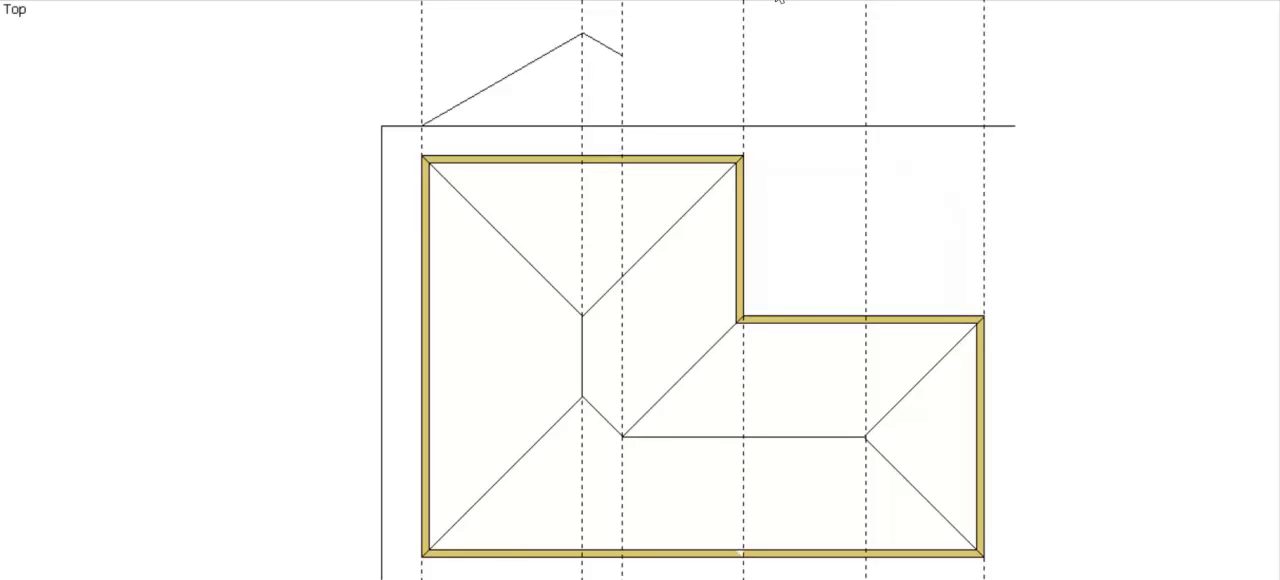
mouse_move(860, 448)
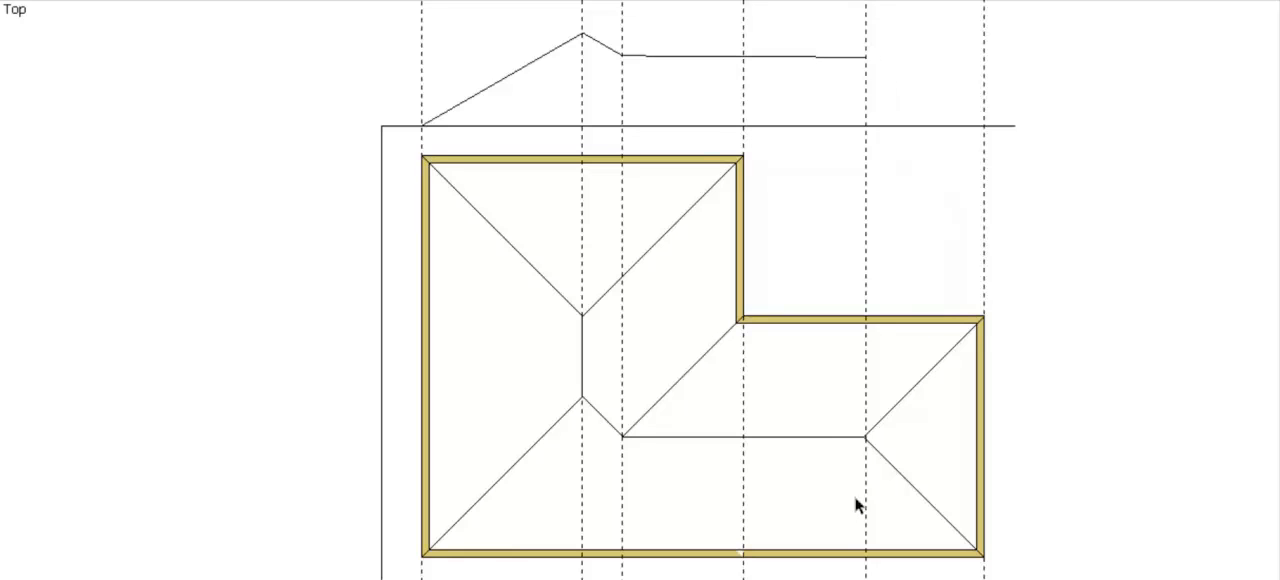
mouse_move(920, 154)
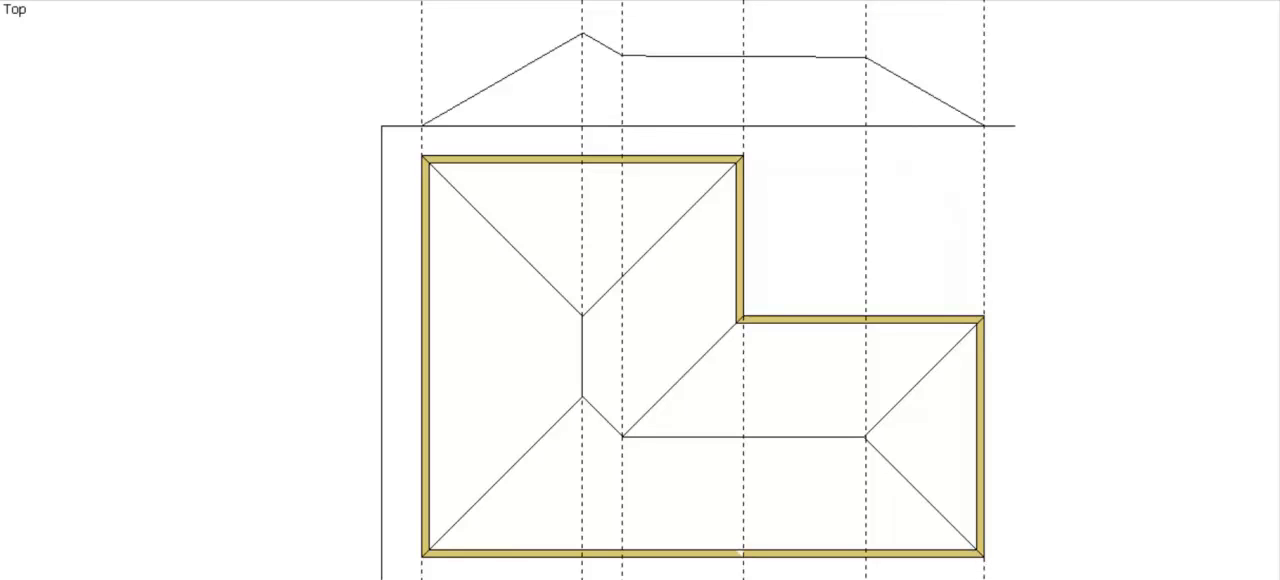
mouse_move(846, 14)
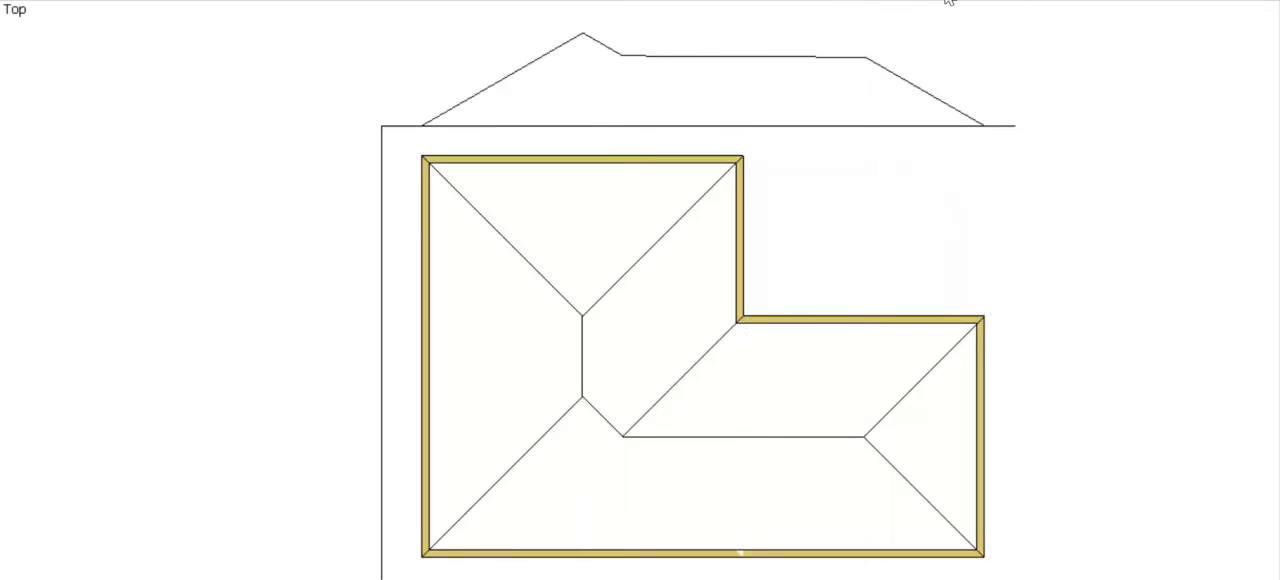
mouse_move(848, 488)
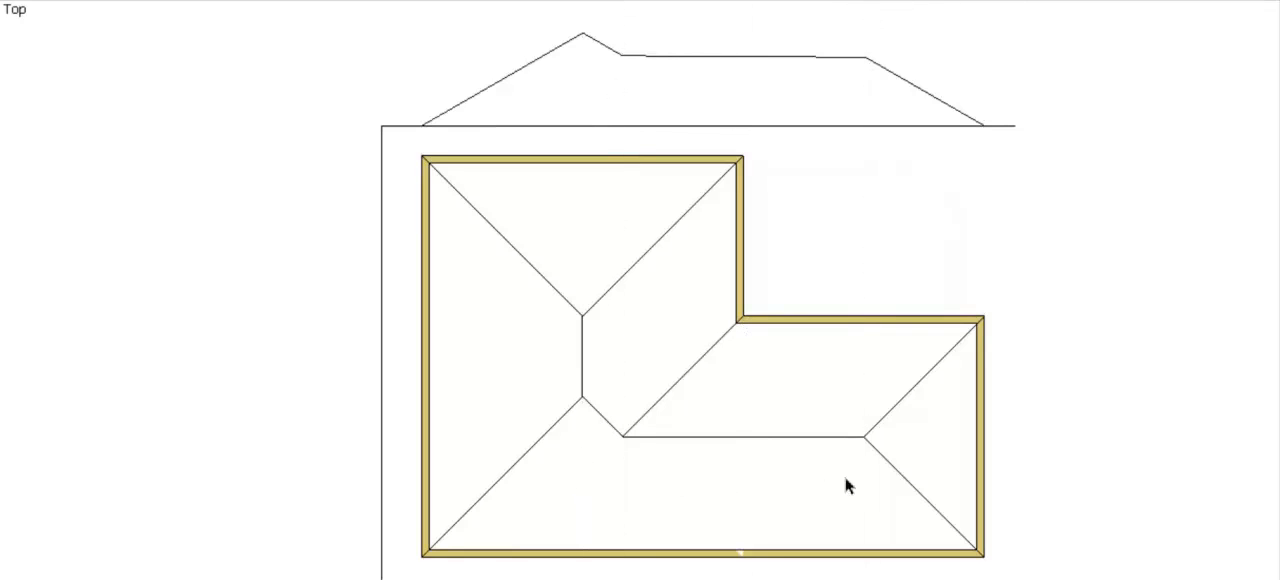
mouse_move(1010, 8)
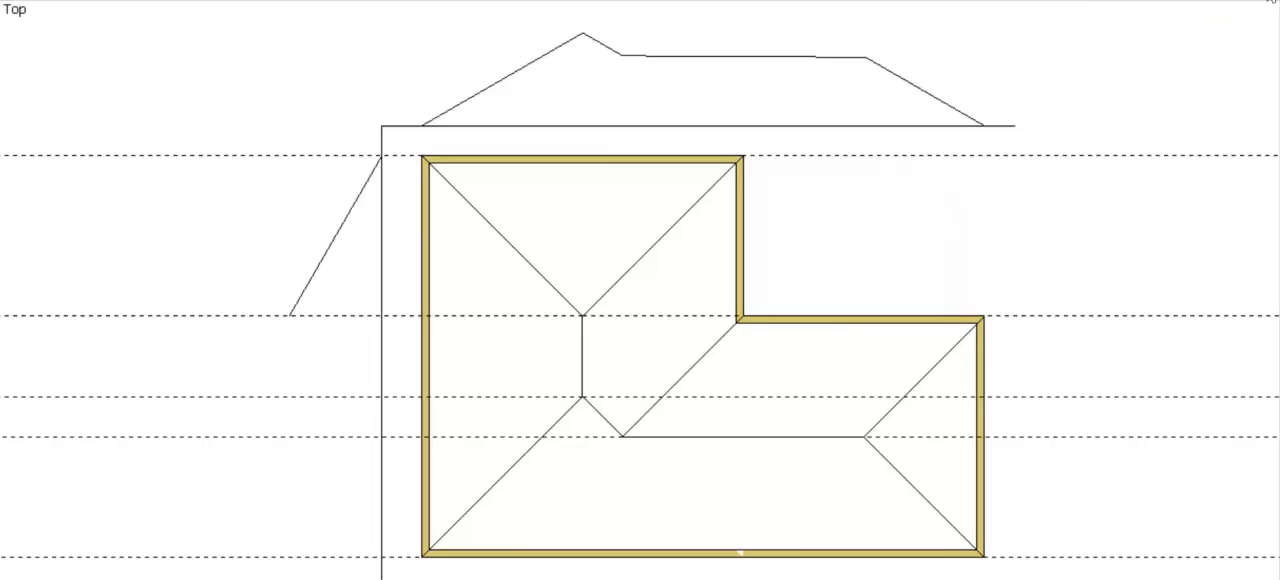
mouse_move(532, 358)
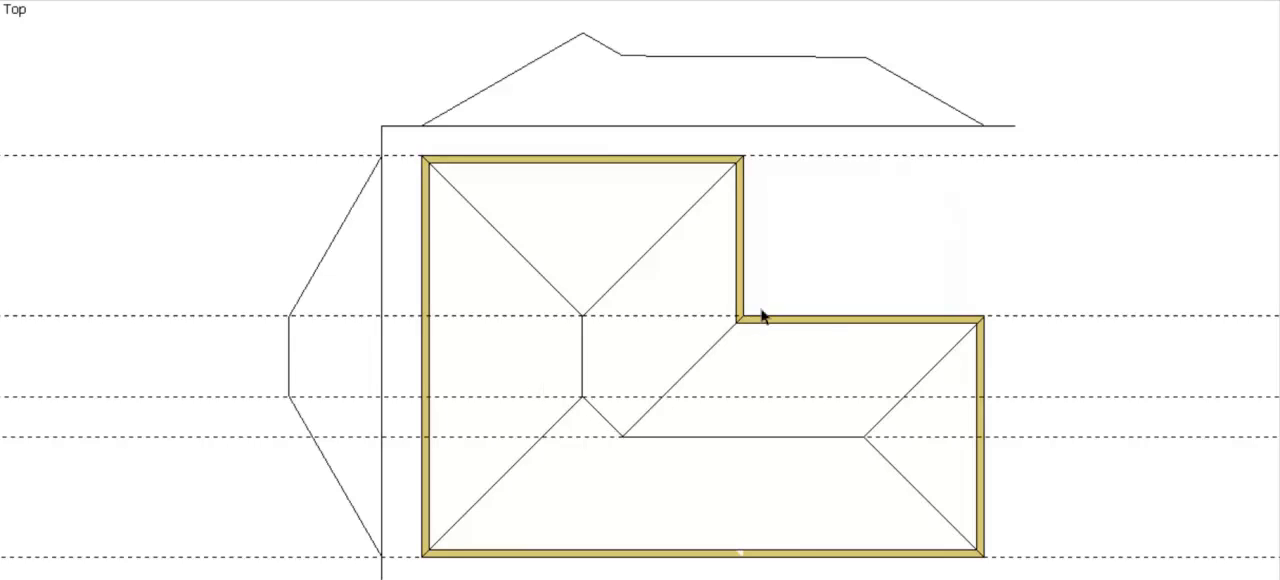
mouse_move(918, 380)
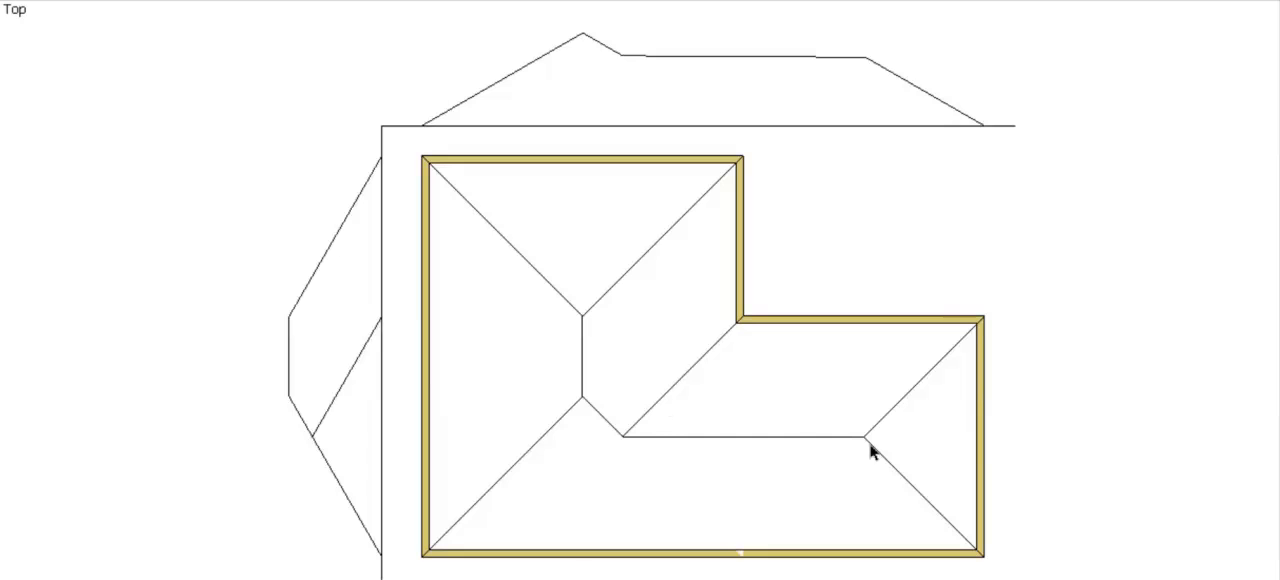
mouse_move(492, 380)
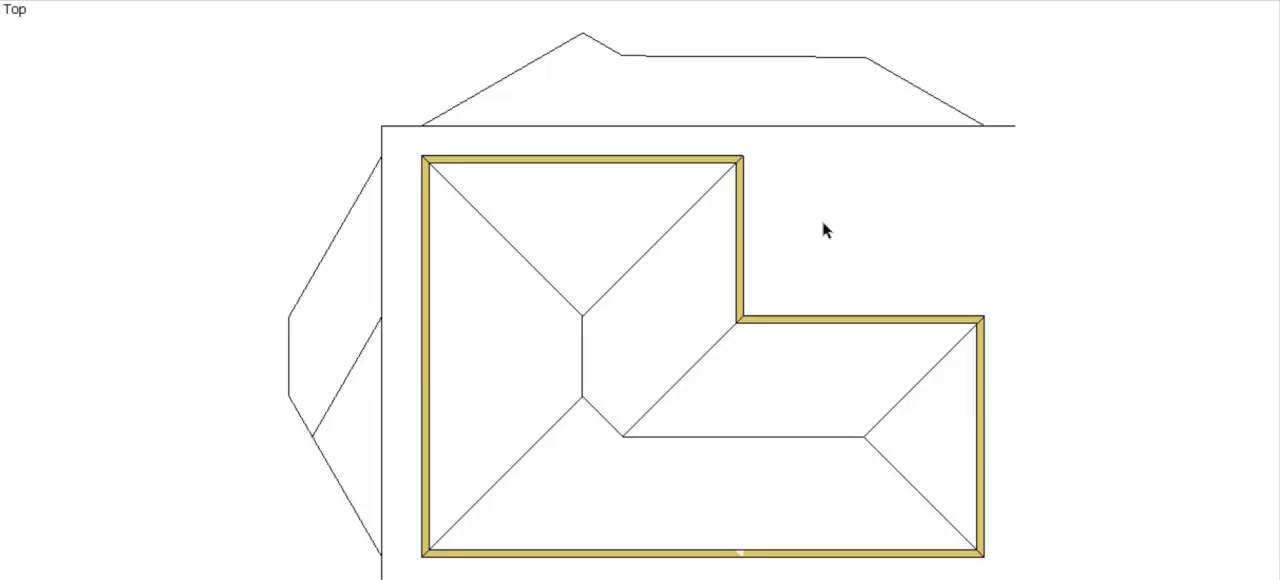
mouse_move(392, 284)
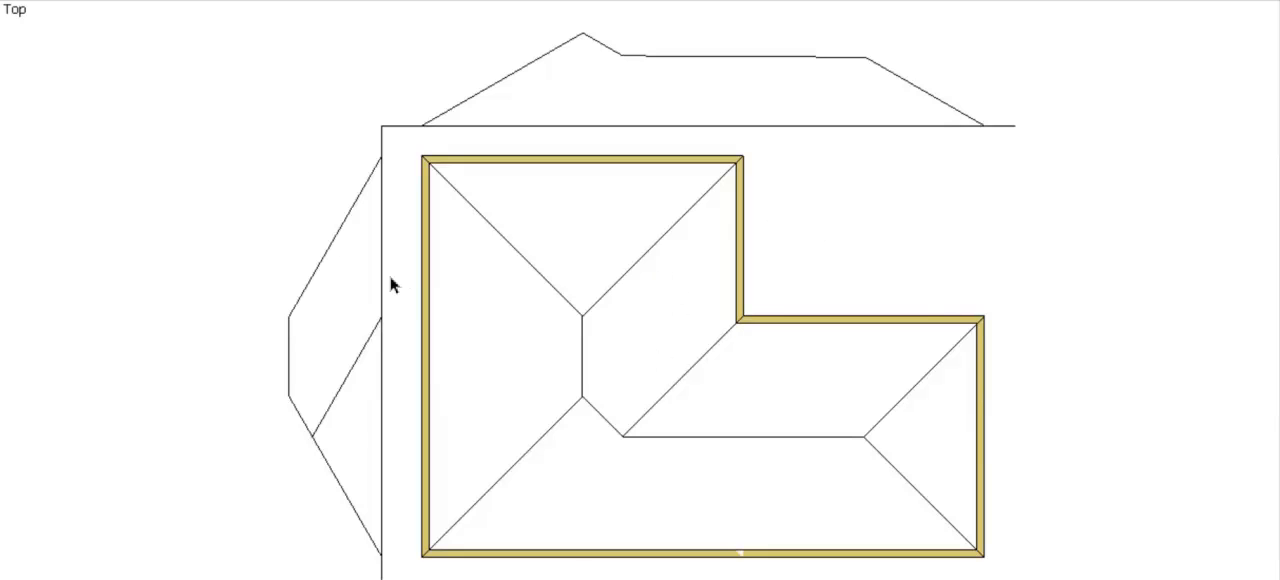
mouse_move(1060, 34)
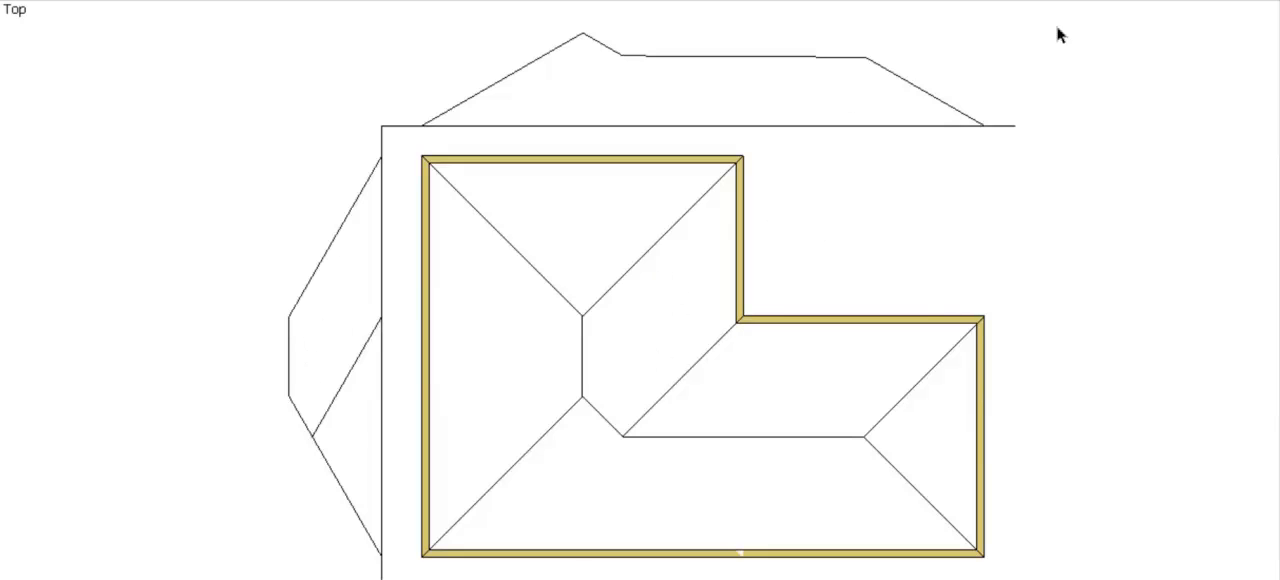